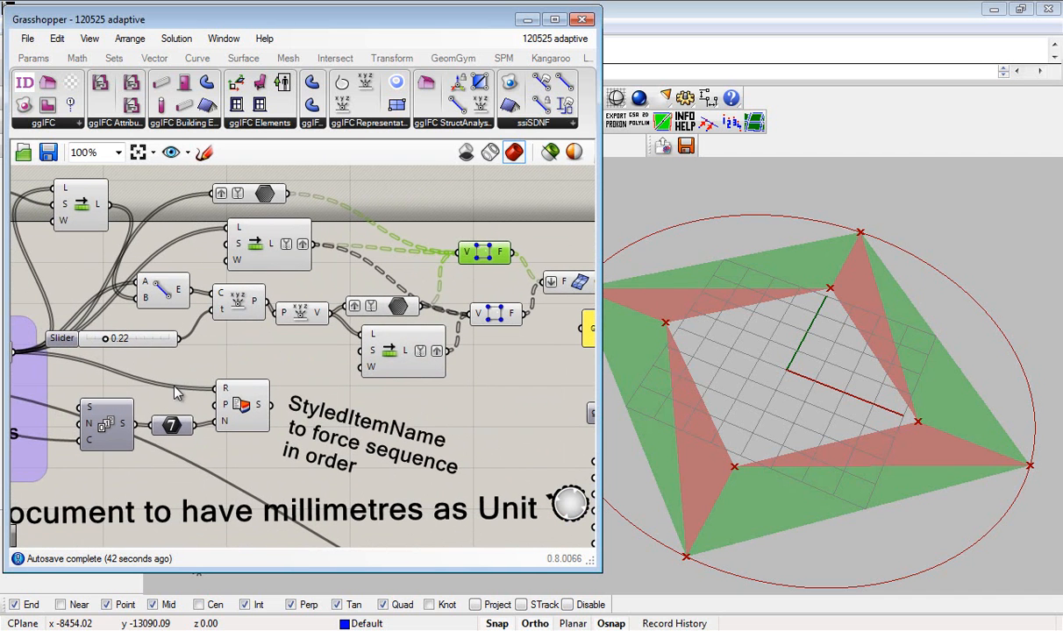
Raise the point-depth slider from 0.22 to about 0.39 so the star's points get slimmer.
drag(103, 338, 133, 339)
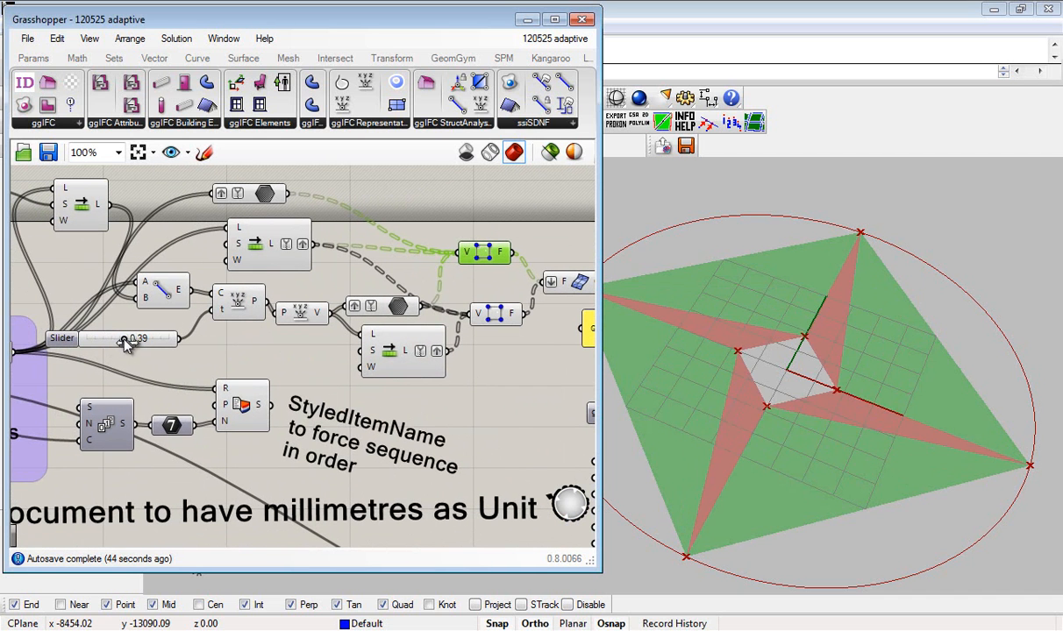
drag(132, 339, 105, 339)
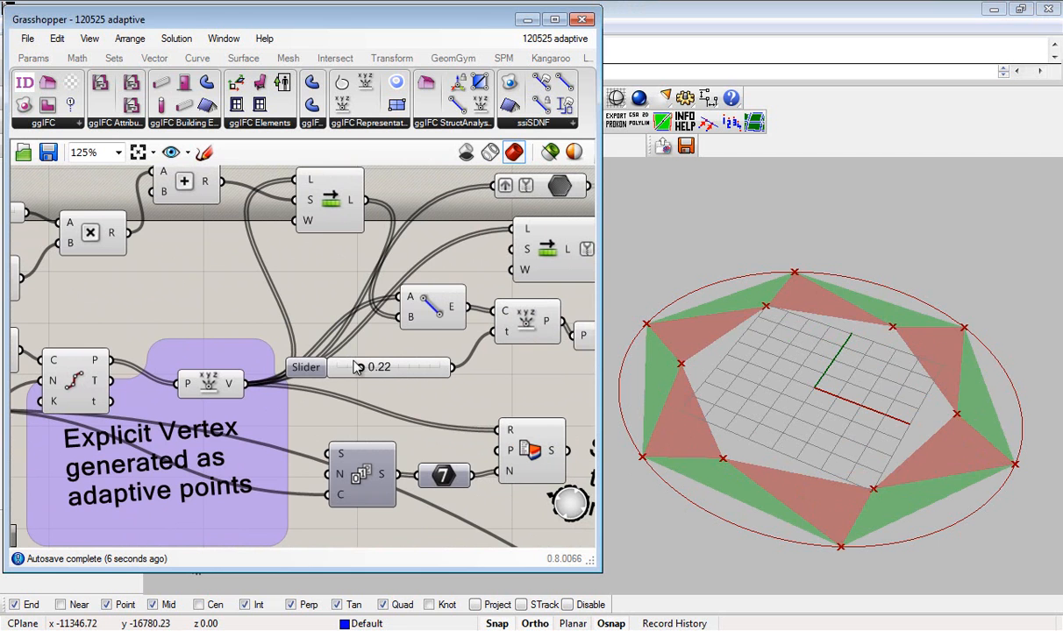
Push the second slider toward 0.9 so the star's points become thin spikes near the centre.
drag(345, 367, 394, 366)
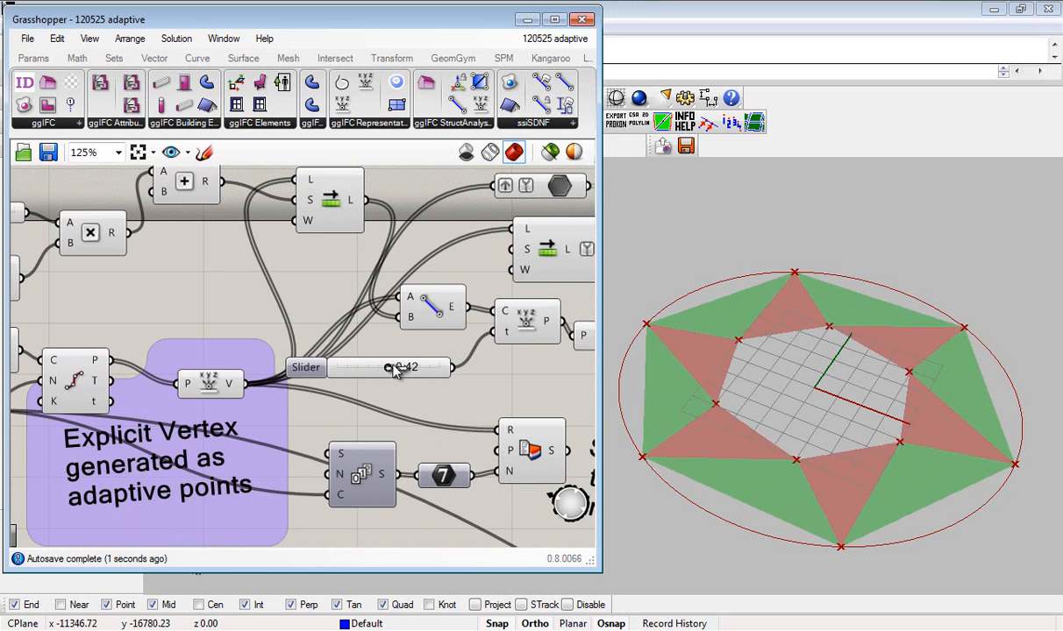
drag(395, 368, 382, 369)
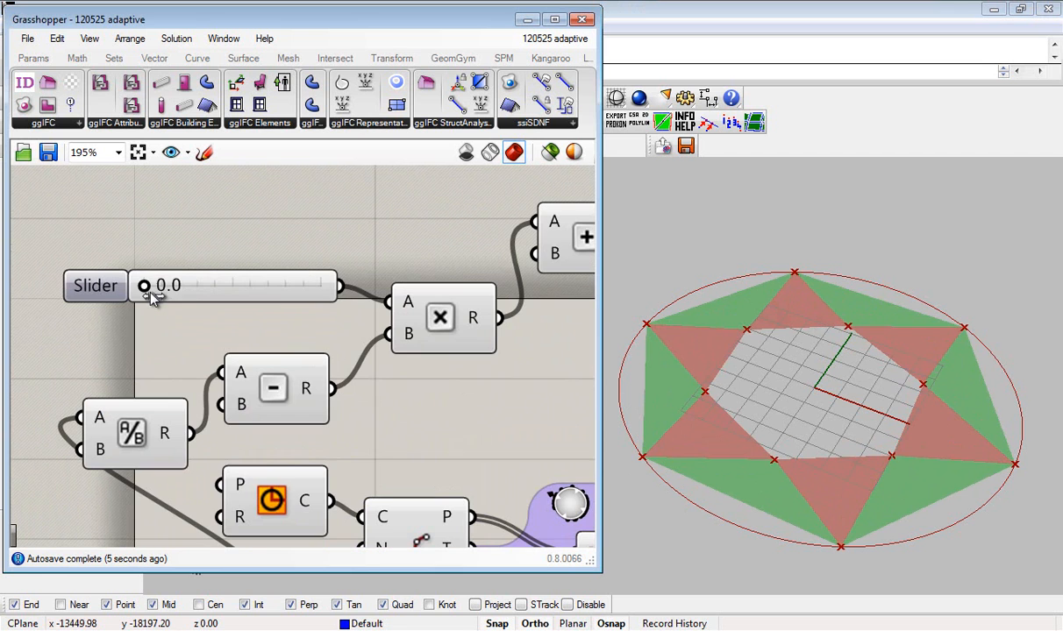
drag(144, 286, 233, 286)
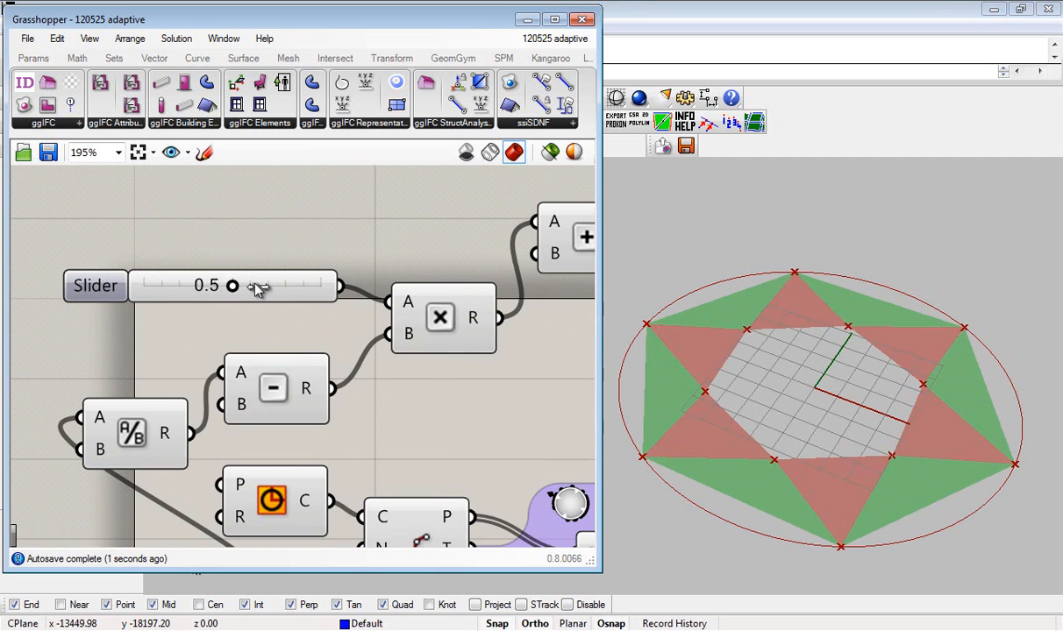
drag(233, 286, 302, 286)
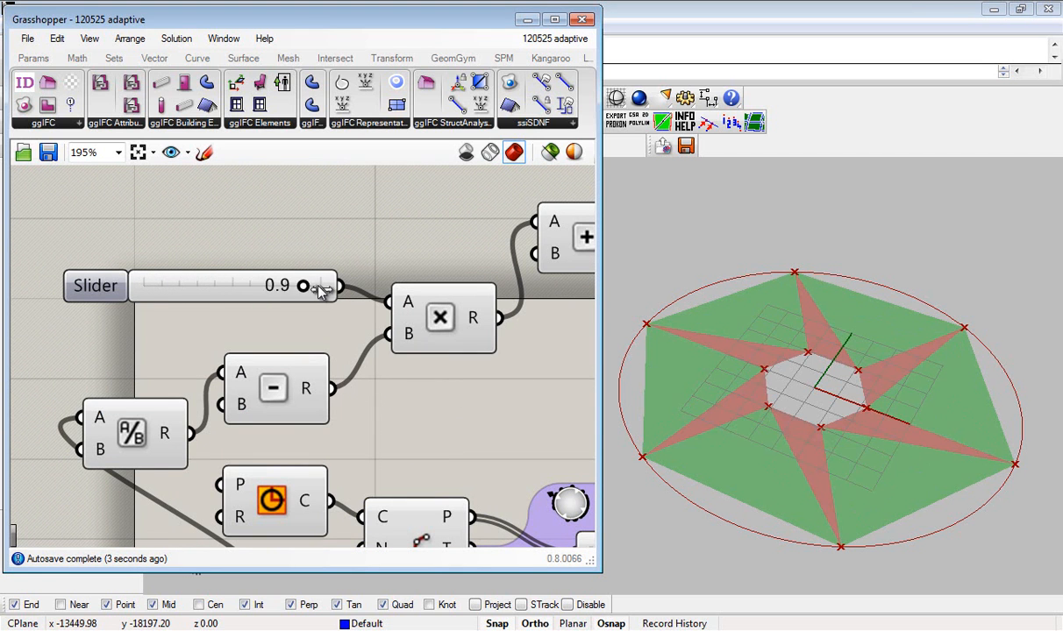
drag(305, 286, 196, 285)
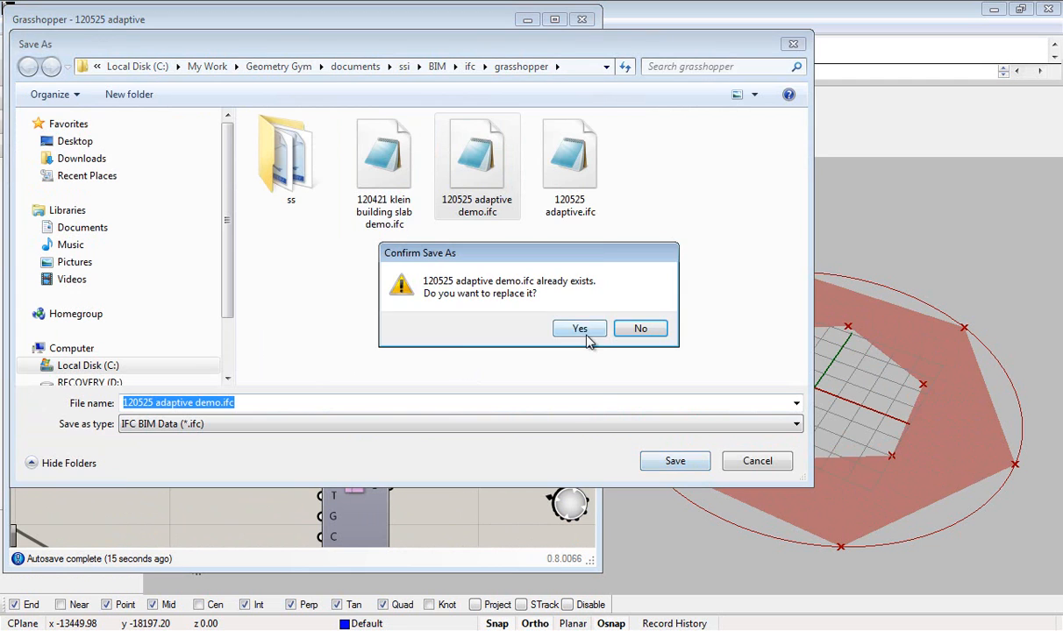
Export via ggIFC and confirm replacing the existing 120525 adaptive demo.ifc.
click(578, 328)
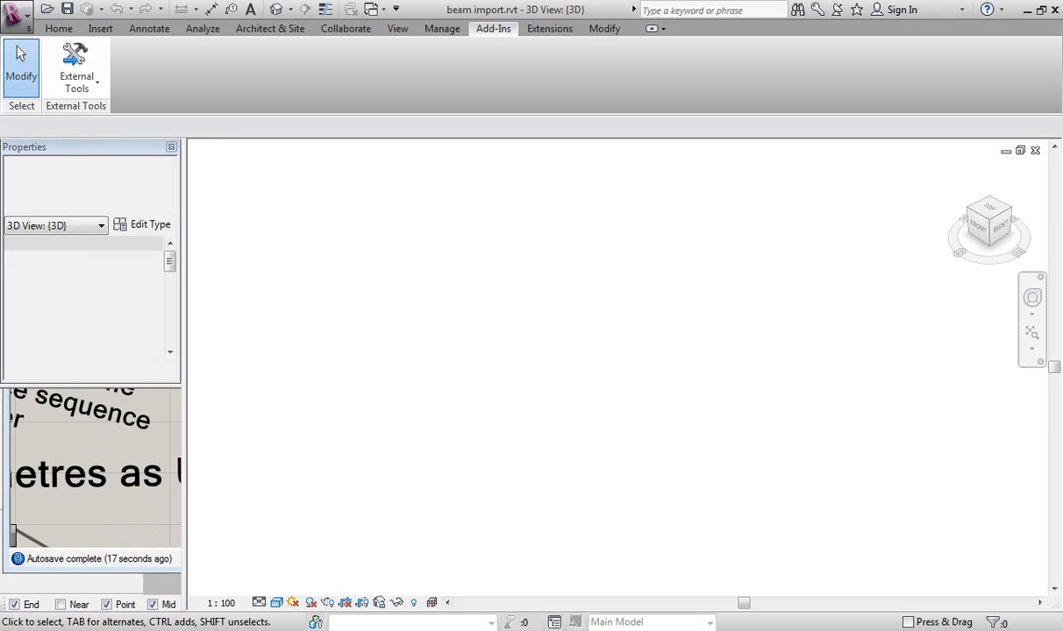
Run the GeometryGym IFC Importer on 120525 adaptive demo.ifc with default options, then begin opening another file.
click(77, 70)
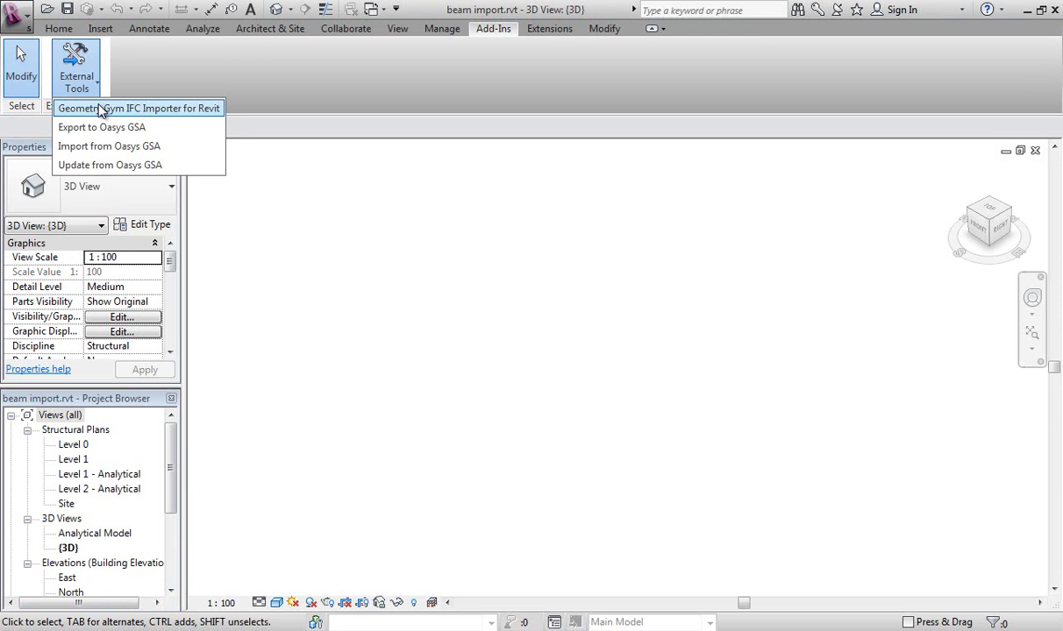
click(139, 109)
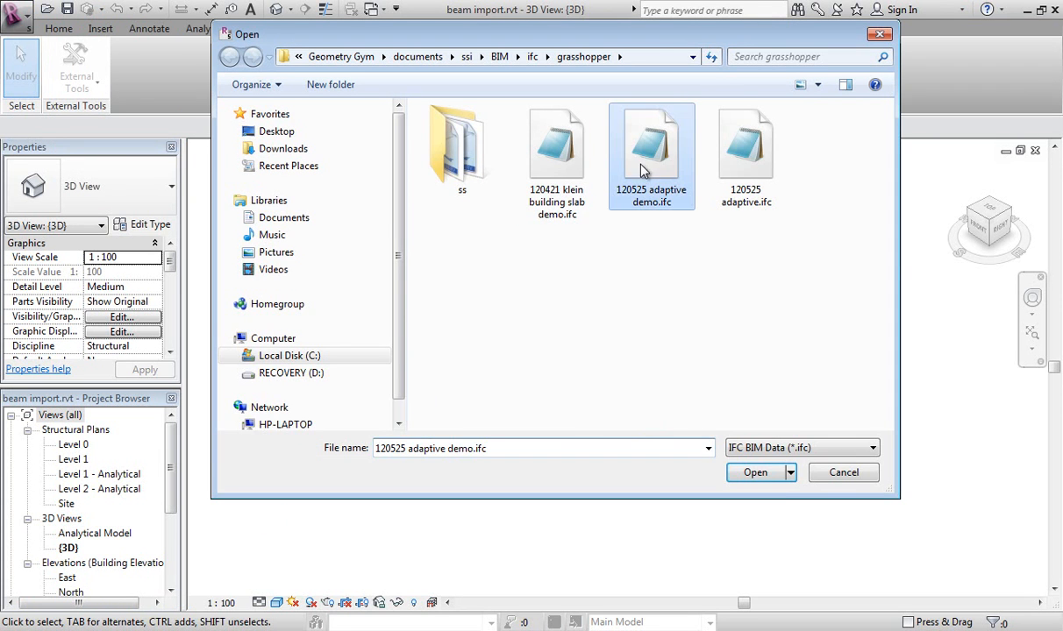
click(754, 472)
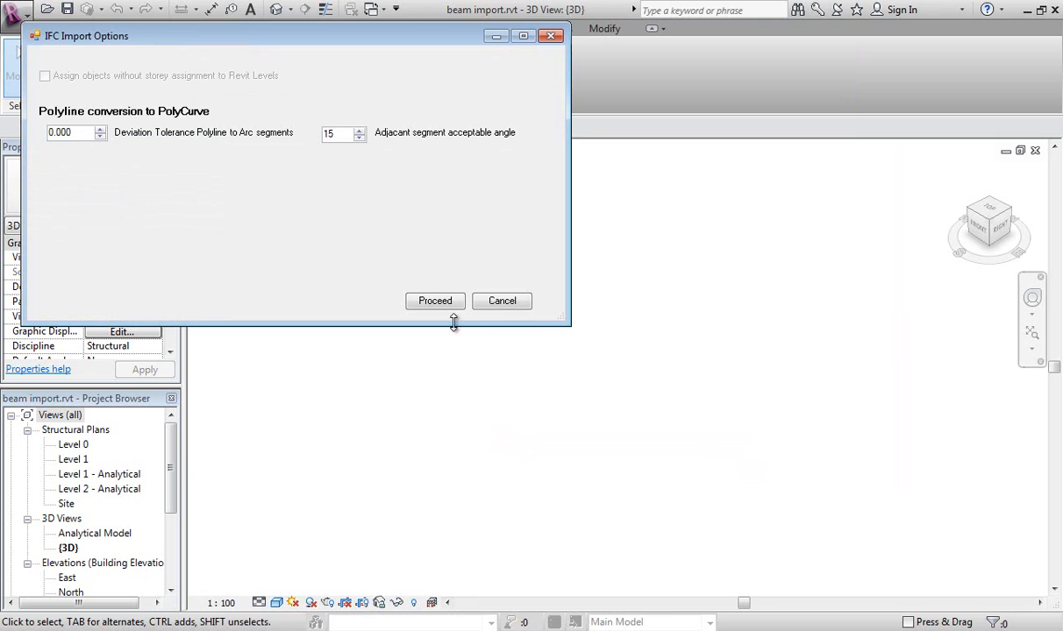
click(435, 302)
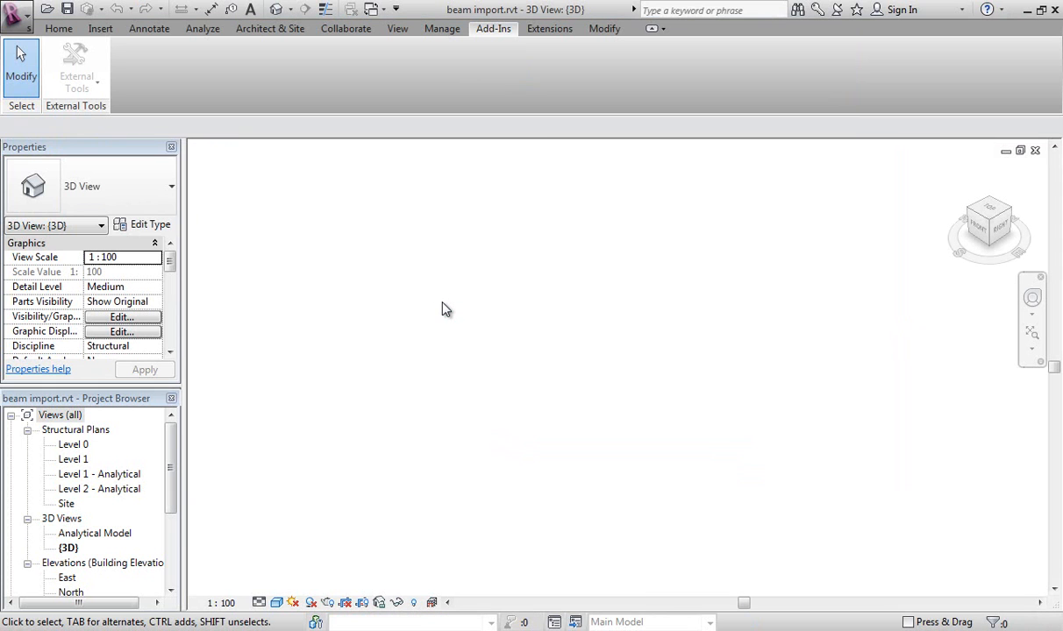
mouse_move(136, 66)
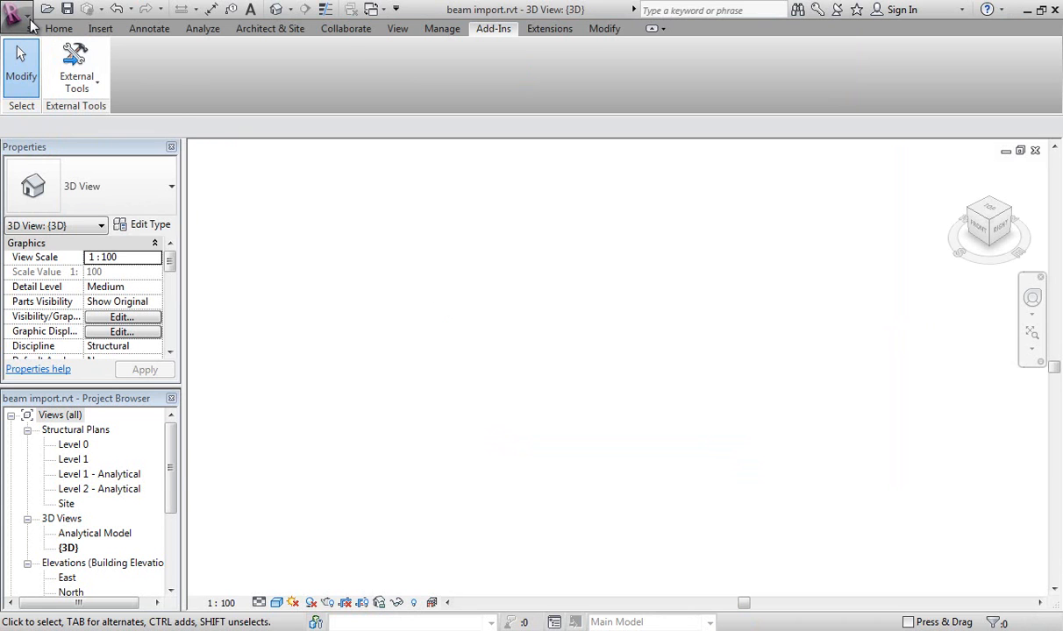
click(14, 11)
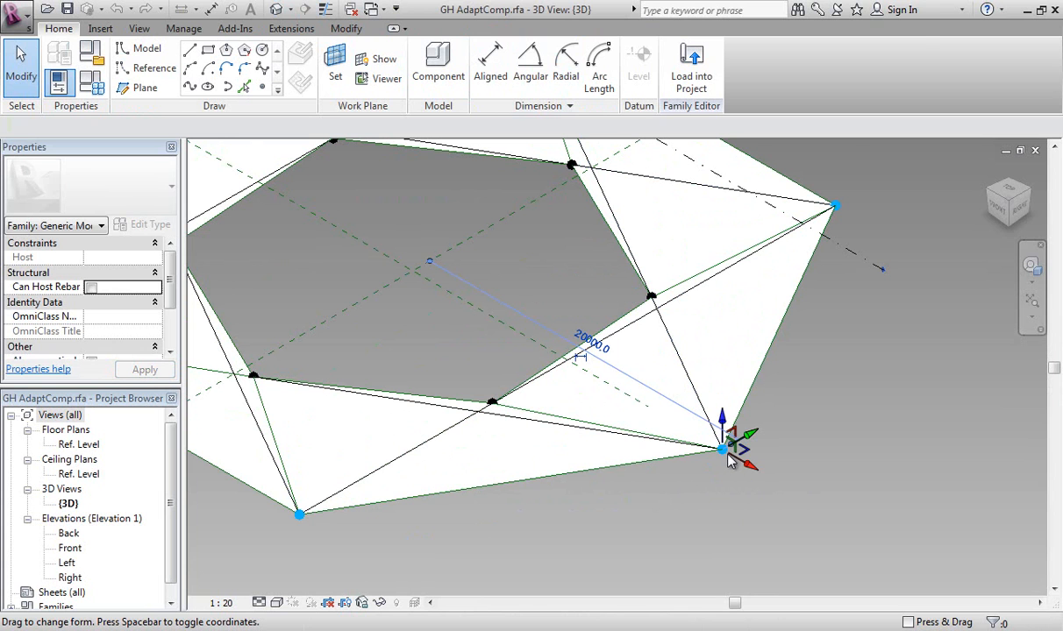
Select an adaptive point in GH AdaptComp.rfa, drag it to flex the star form, then close the family.
click(719, 447)
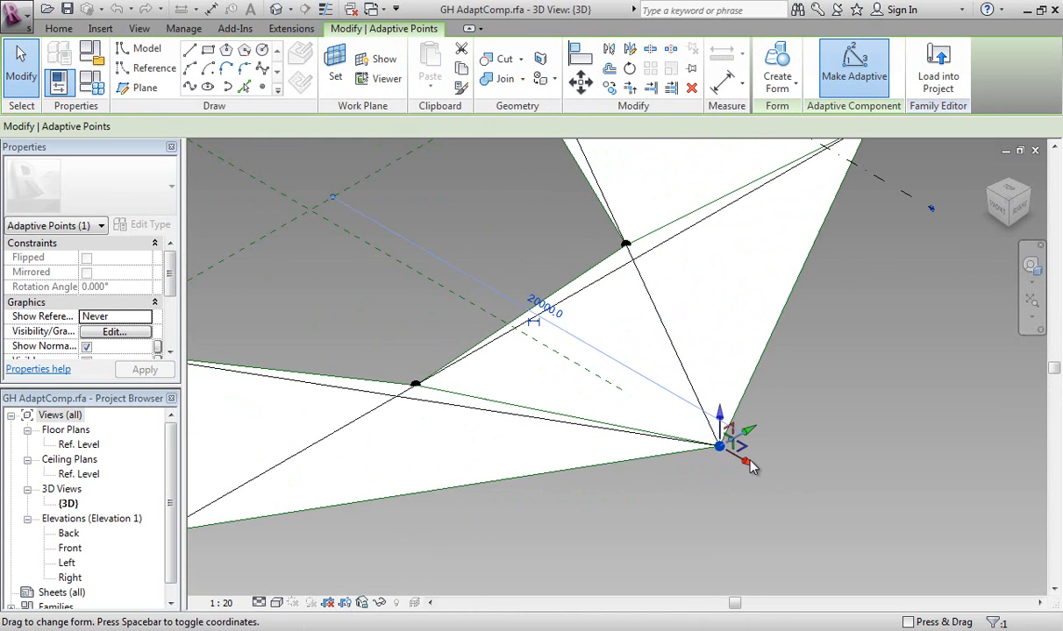
drag(719, 447, 820, 505)
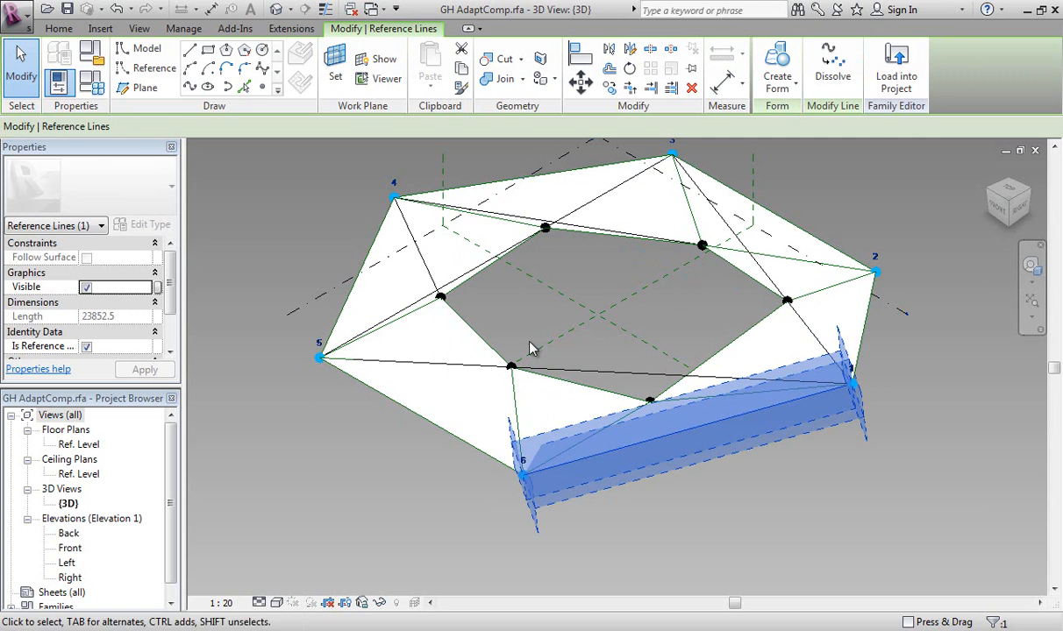
mouse_move(512, 517)
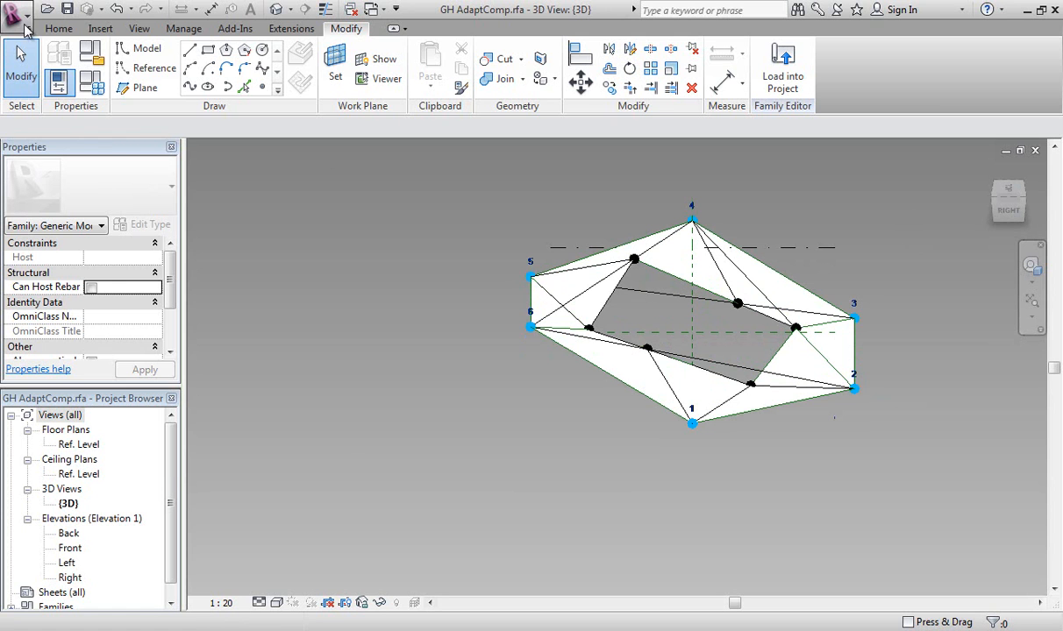
click(16, 11)
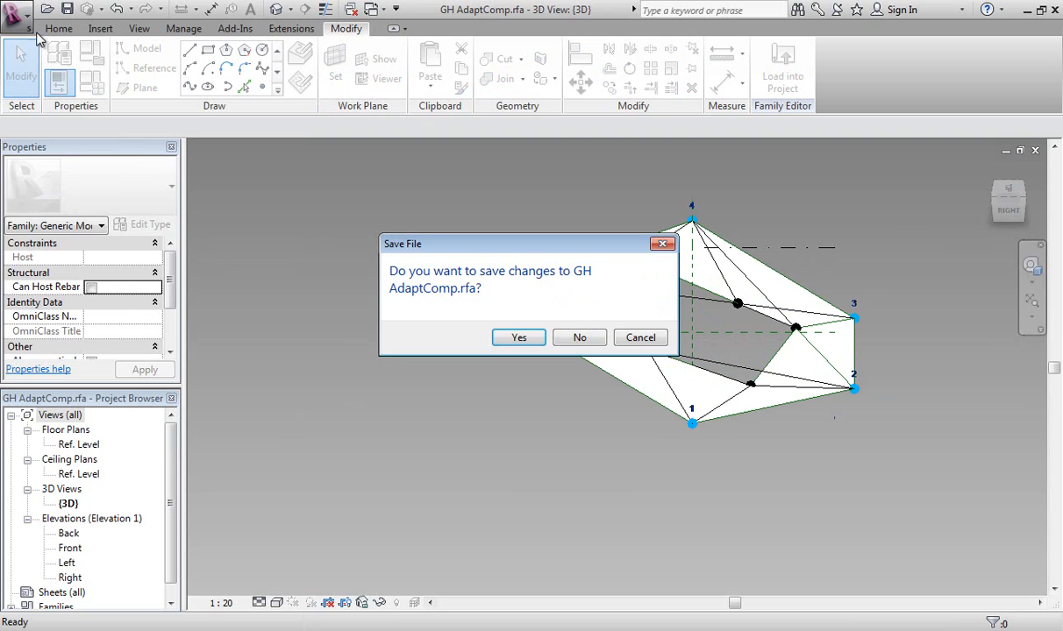
Answer the save-changes prompt for GH AdaptComp.rfa to finish closing the family.
click(518, 337)
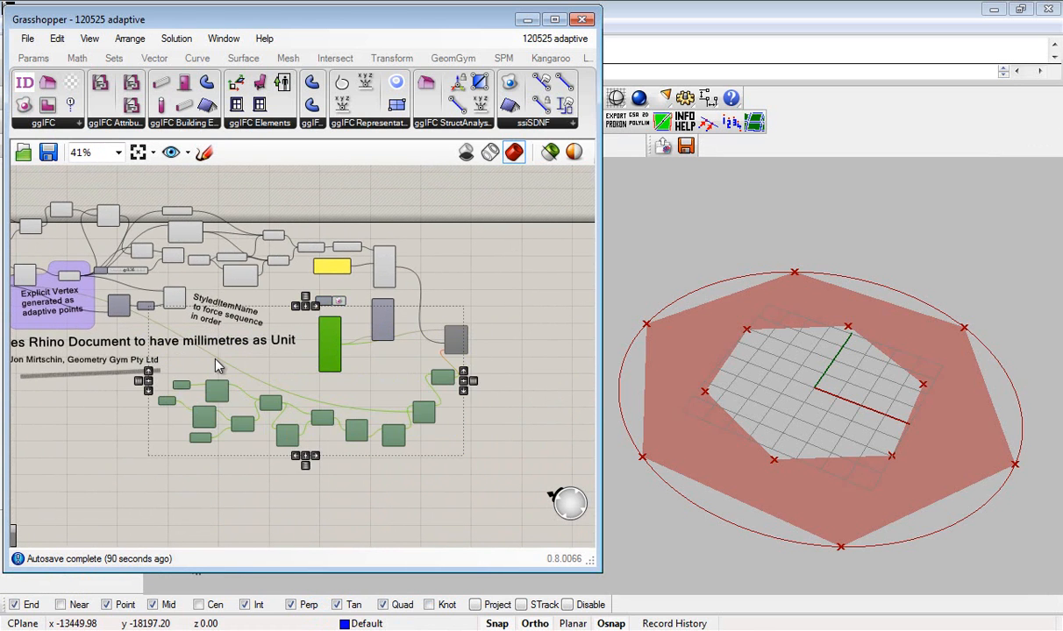
mouse_move(463, 337)
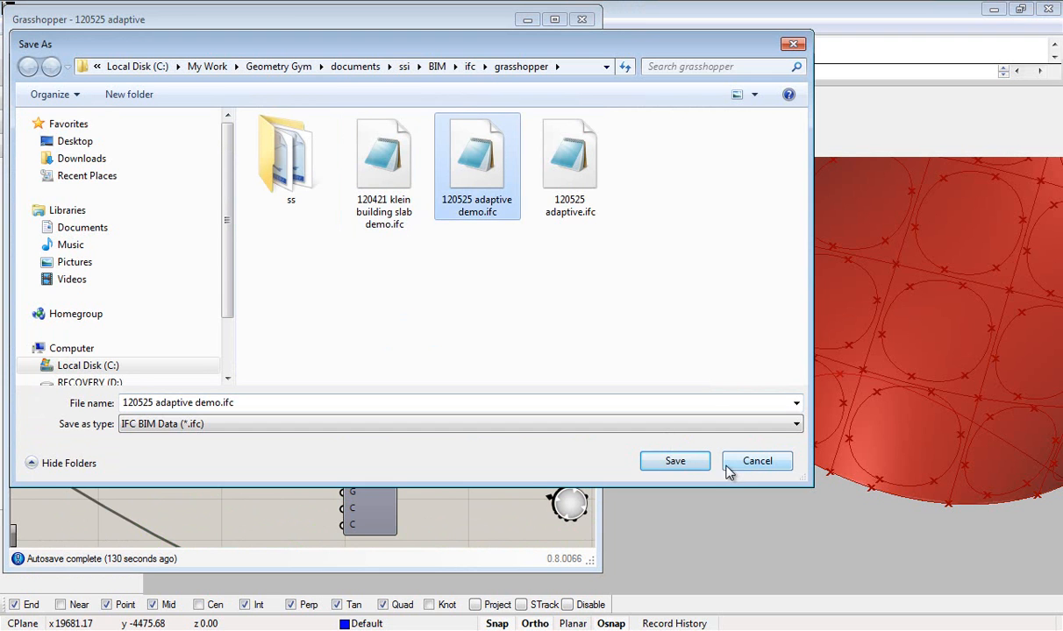
Save the surface-spread stars over 120525 adaptive demo.ifc, confirming the overwrite.
click(673, 460)
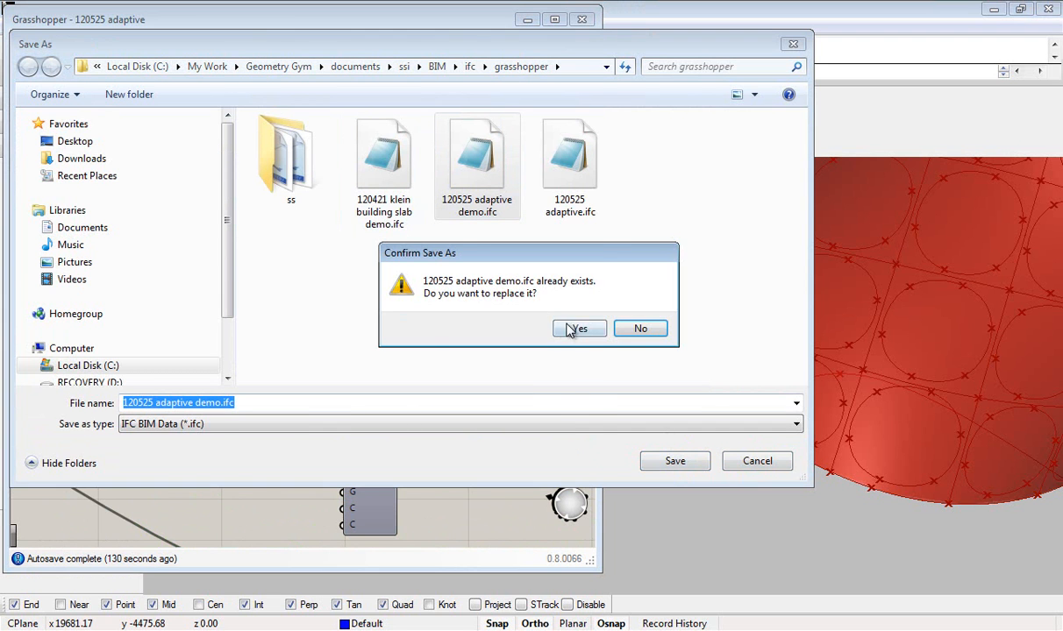
click(578, 328)
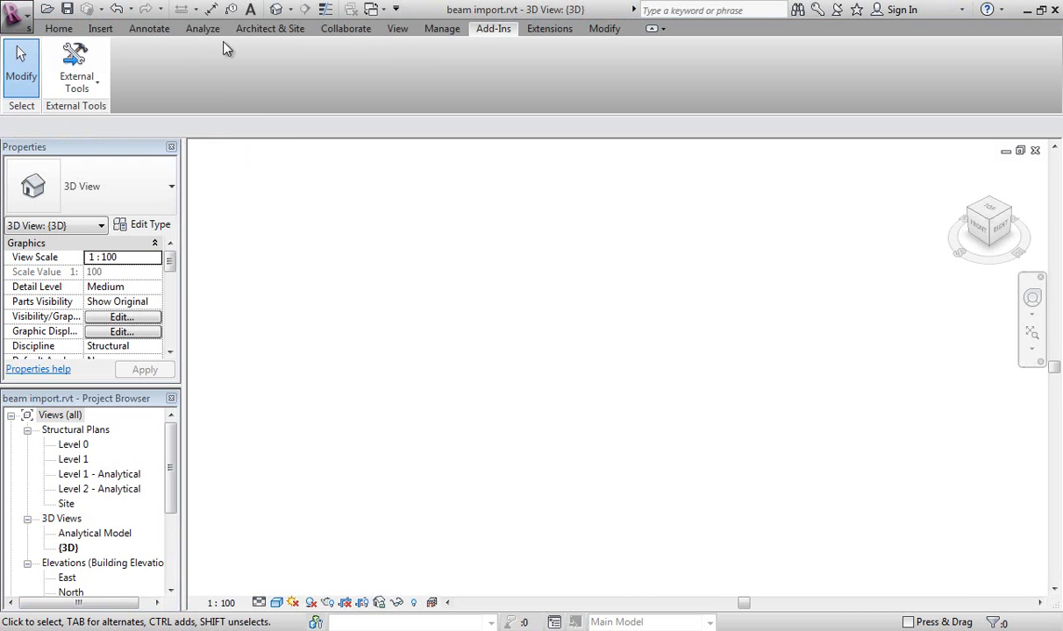
Run the GeometryGym IFC Importer again on the updated 120525 adaptive demo.ifc and proceed with defaults.
click(75, 66)
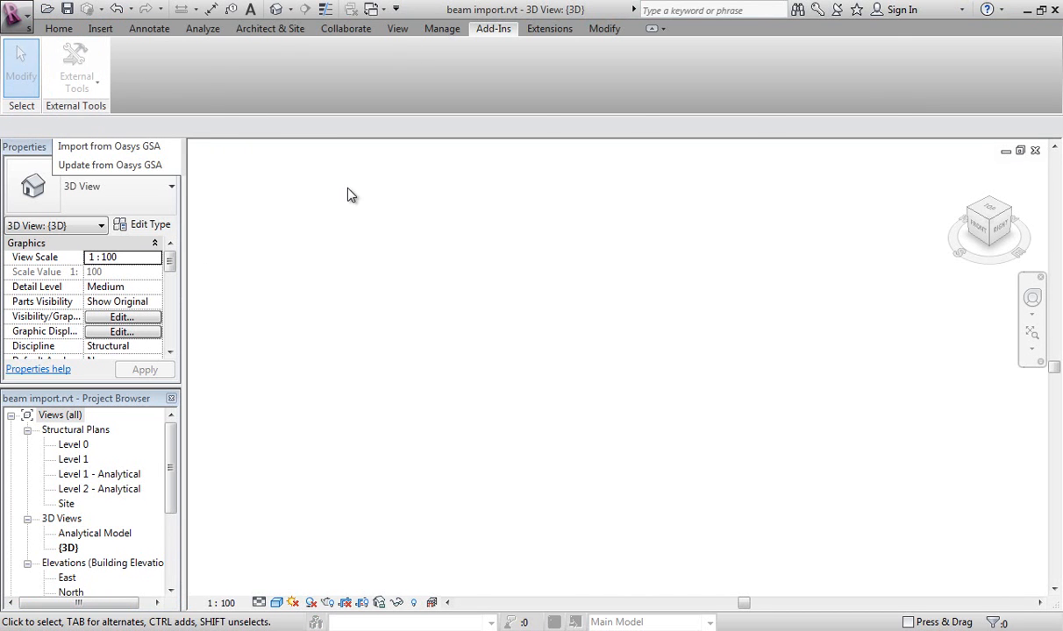
click(109, 147)
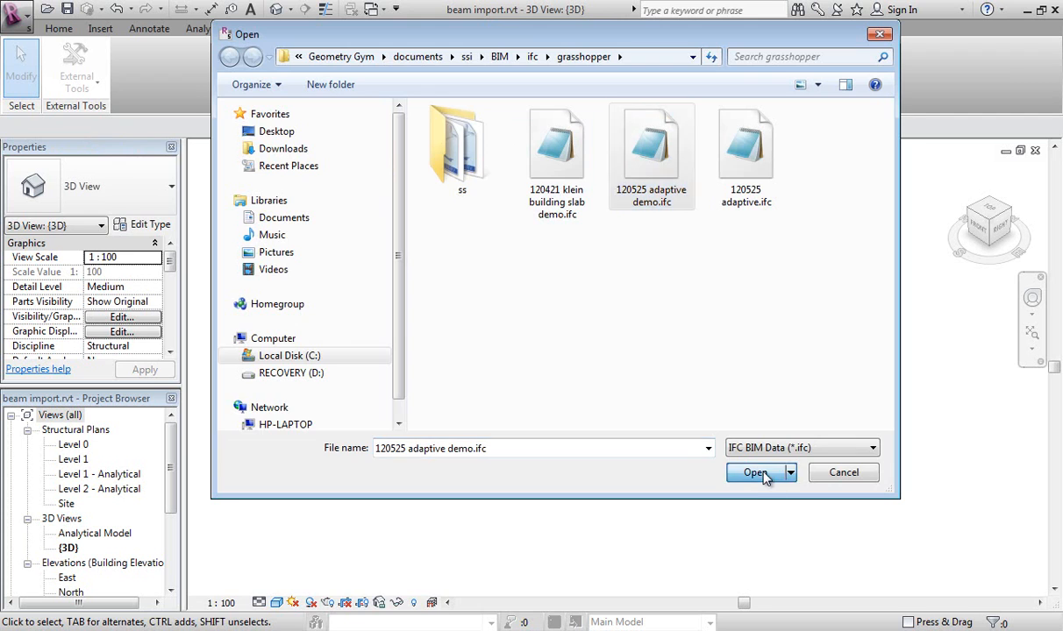
click(754, 473)
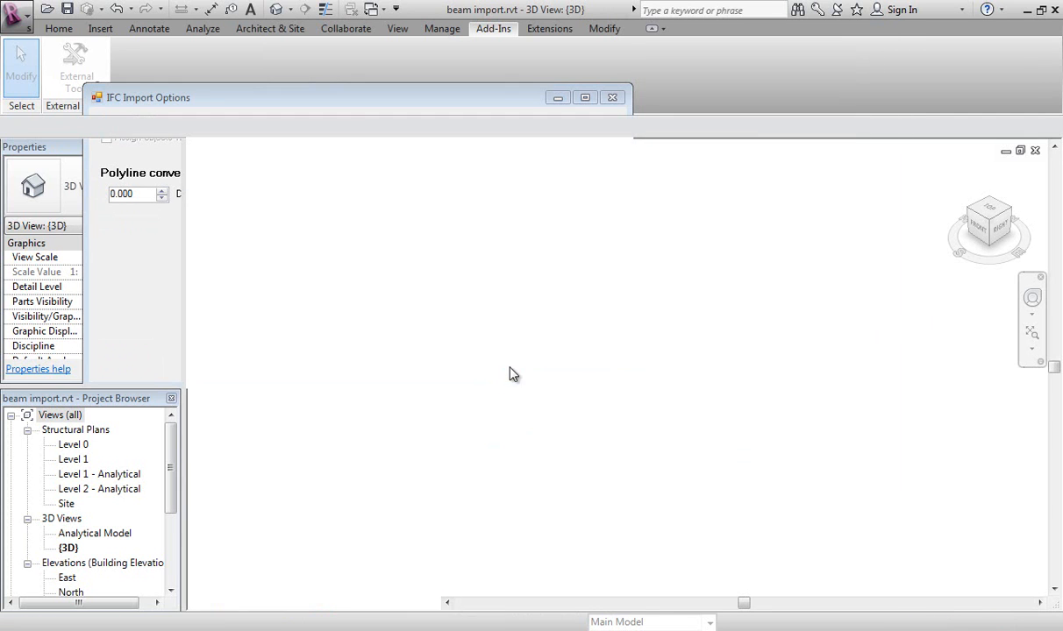
click(612, 98)
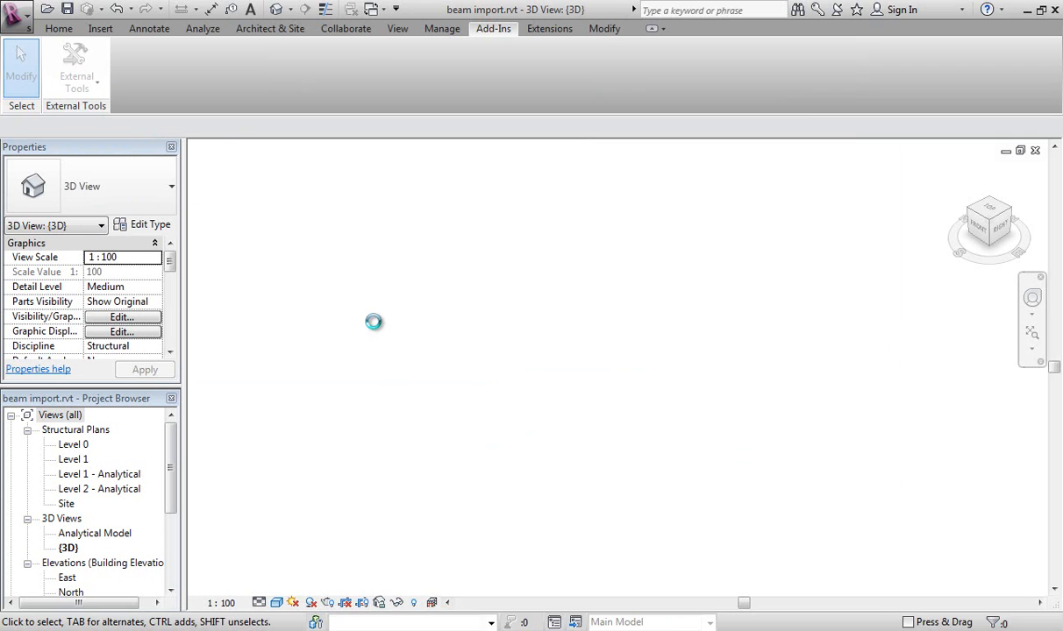